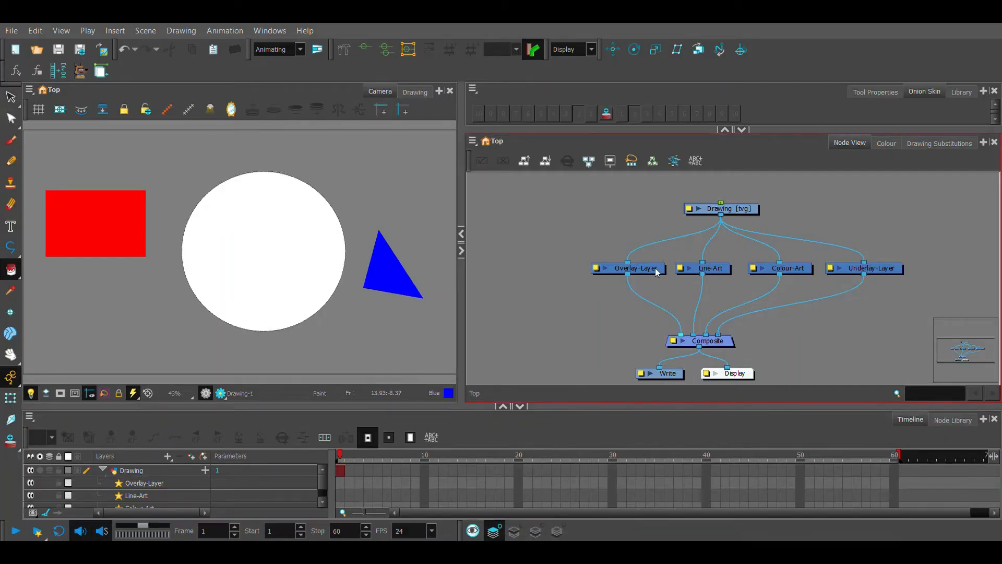
mouse_move(723, 278)
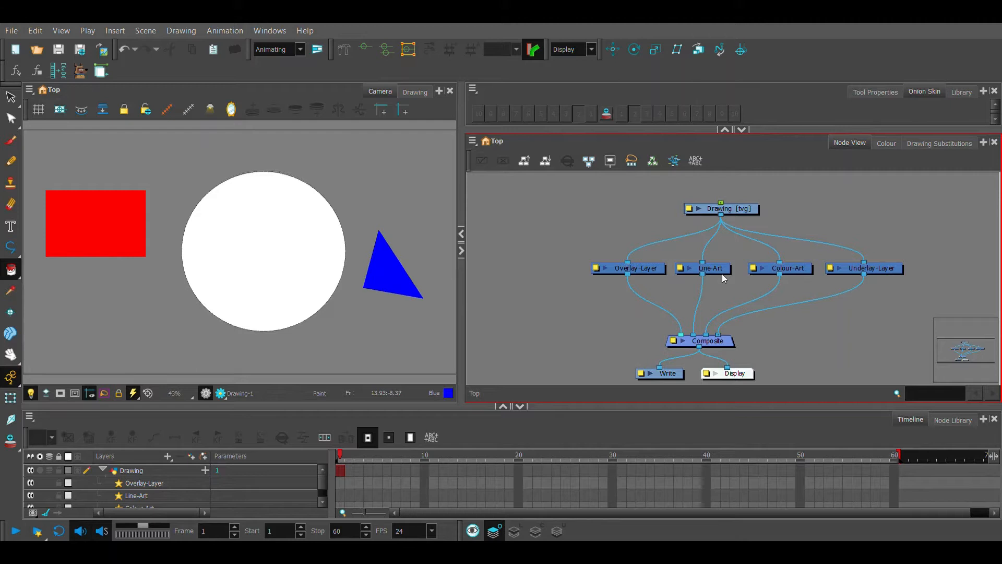
Bring up the eye scene and select all shapes of the red pupil drawing feeding the cutter.
click(722, 209)
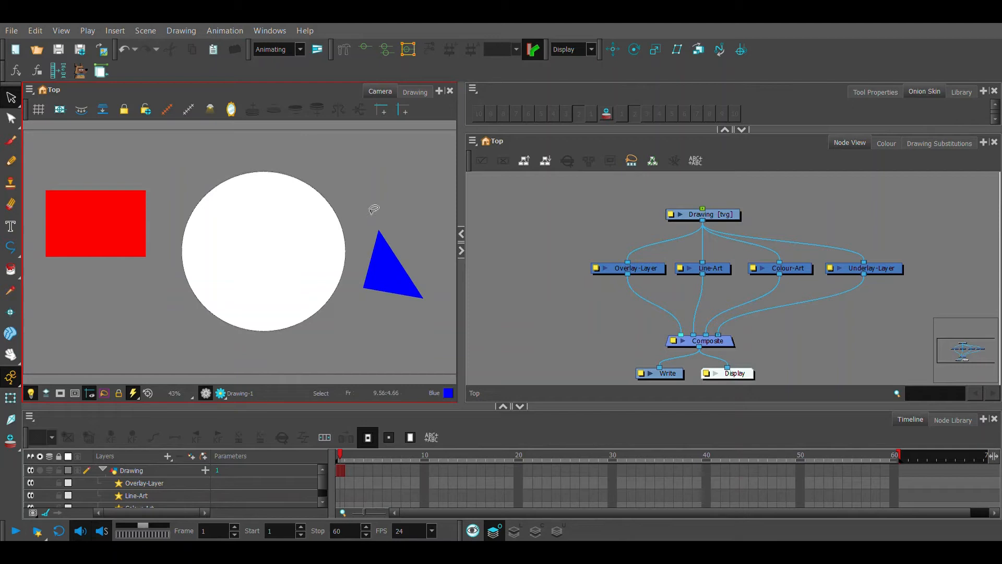
drag(374, 209, 393, 348)
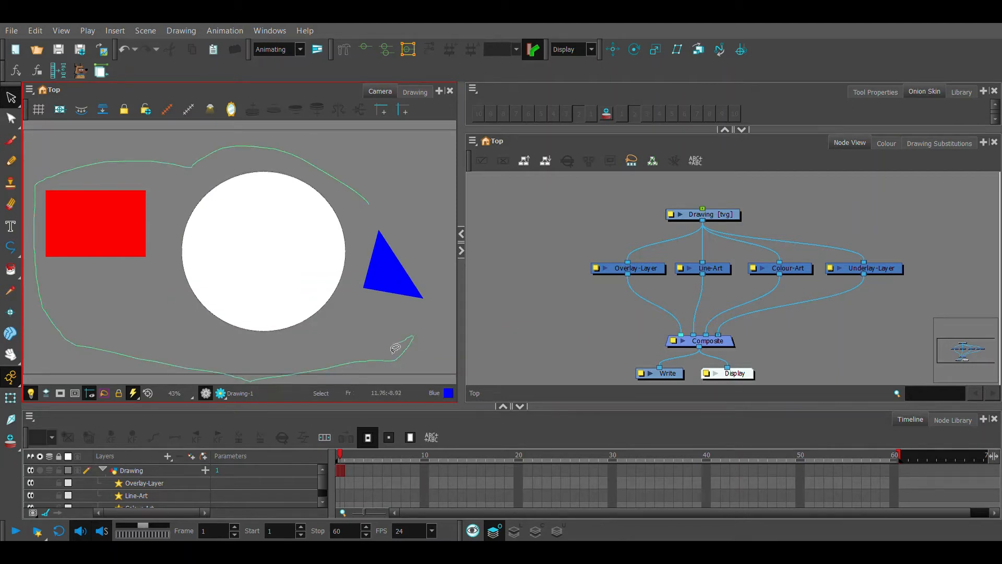
click(393, 264)
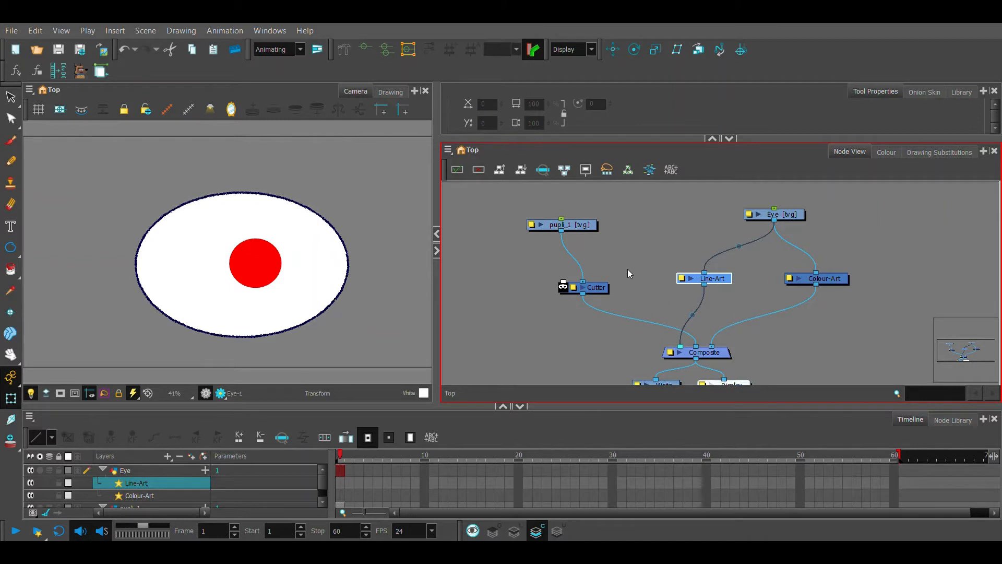
Drag the pupil to the eye's upper left, lower left, top and lower edges to show it stays clipped inside.
click(390, 91)
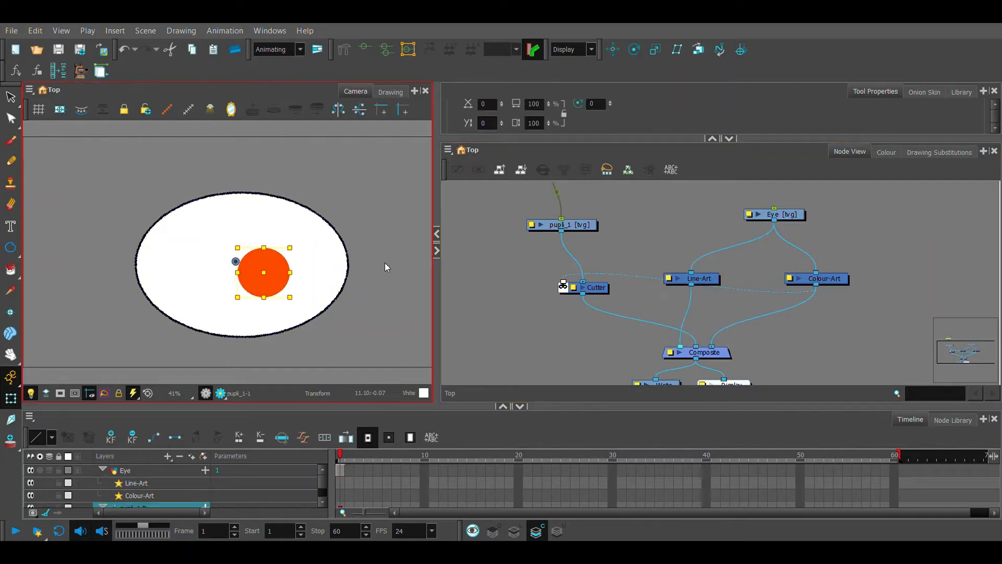
drag(263, 271, 175, 223)
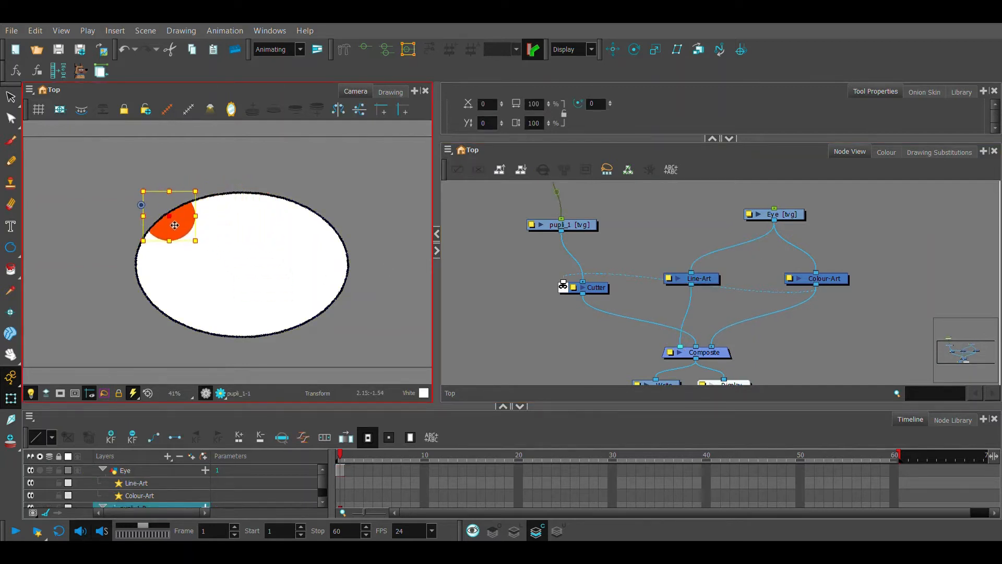
drag(175, 226, 170, 311)
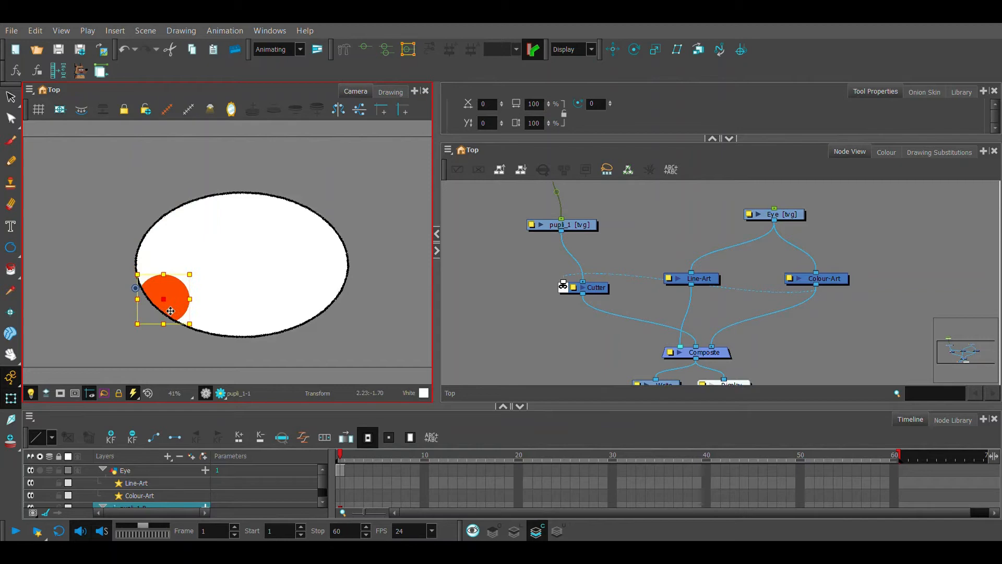
drag(169, 301, 291, 196)
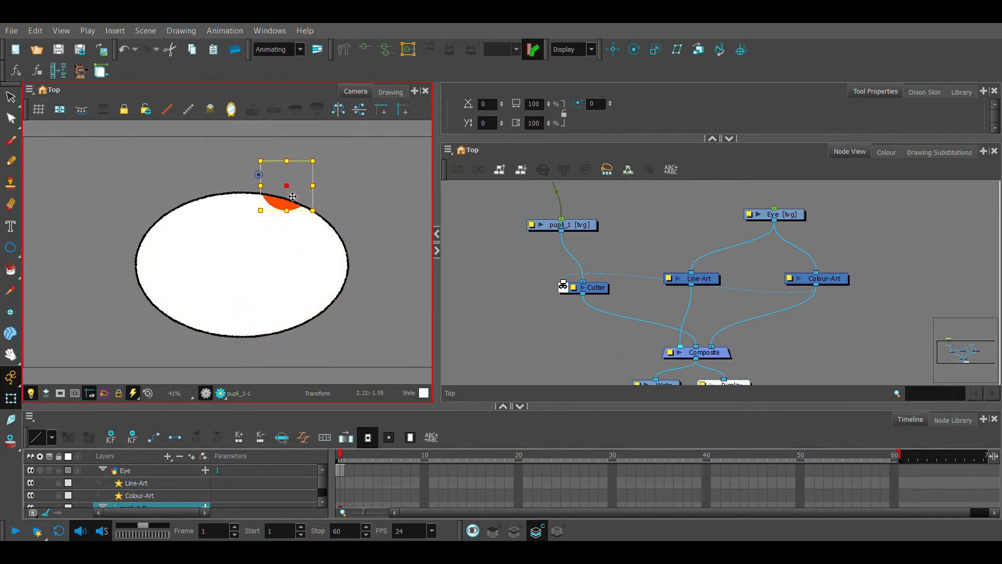
drag(286, 186, 185, 312)
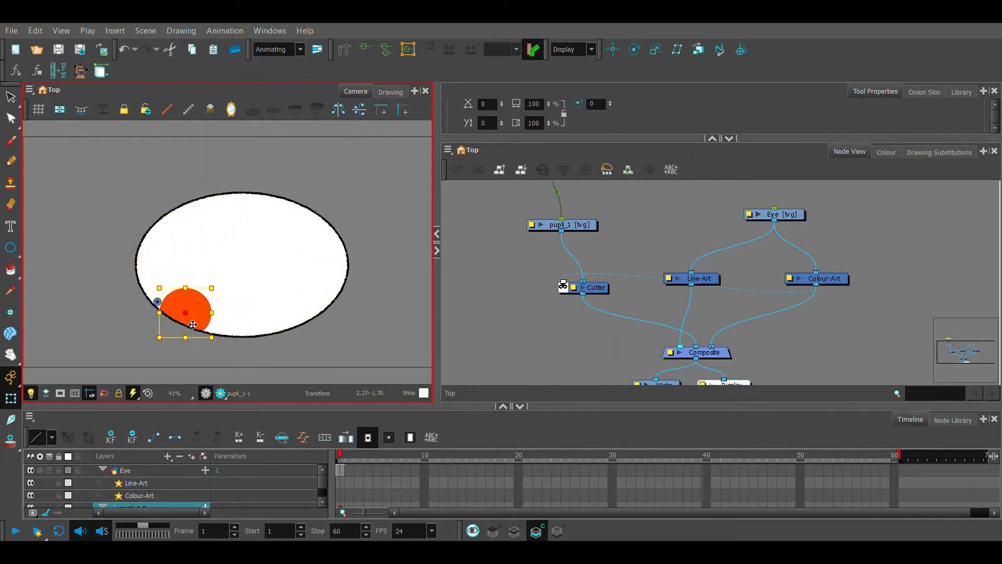
drag(192, 322, 170, 233)
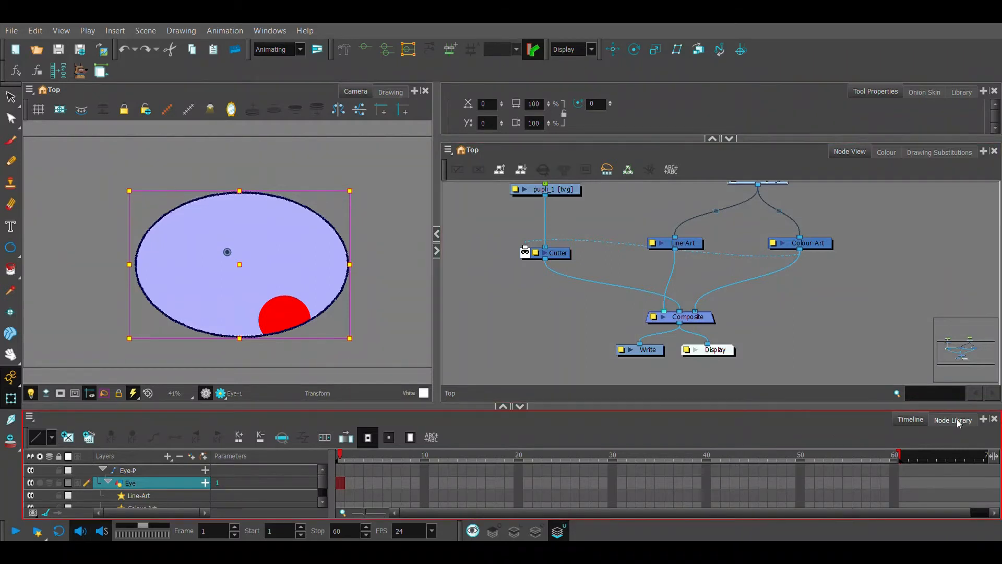
Search the Node Library for 'underlay', add a Visibility node and wire Underlay-Layer through it into the Composite.
click(952, 419)
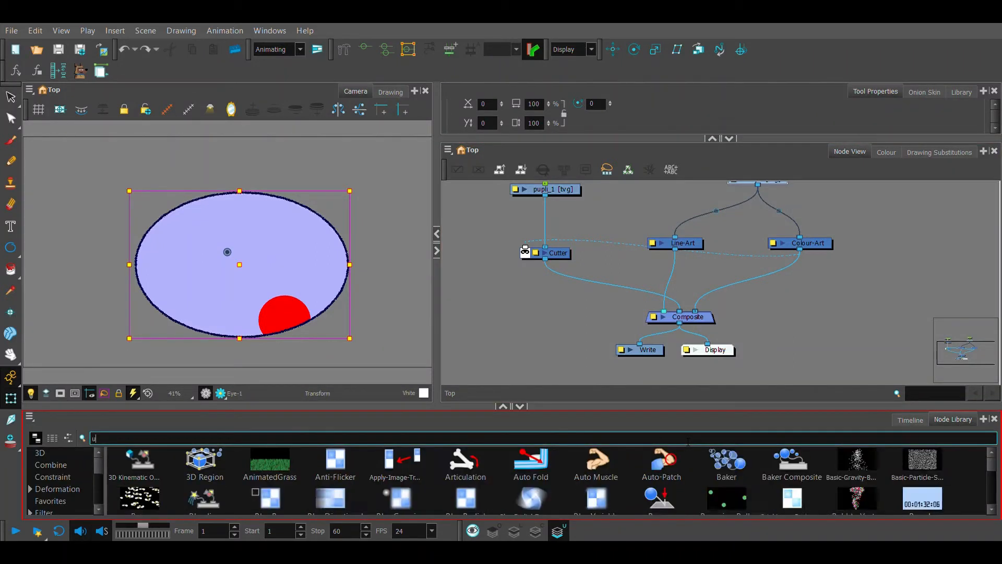
text(nderlay)
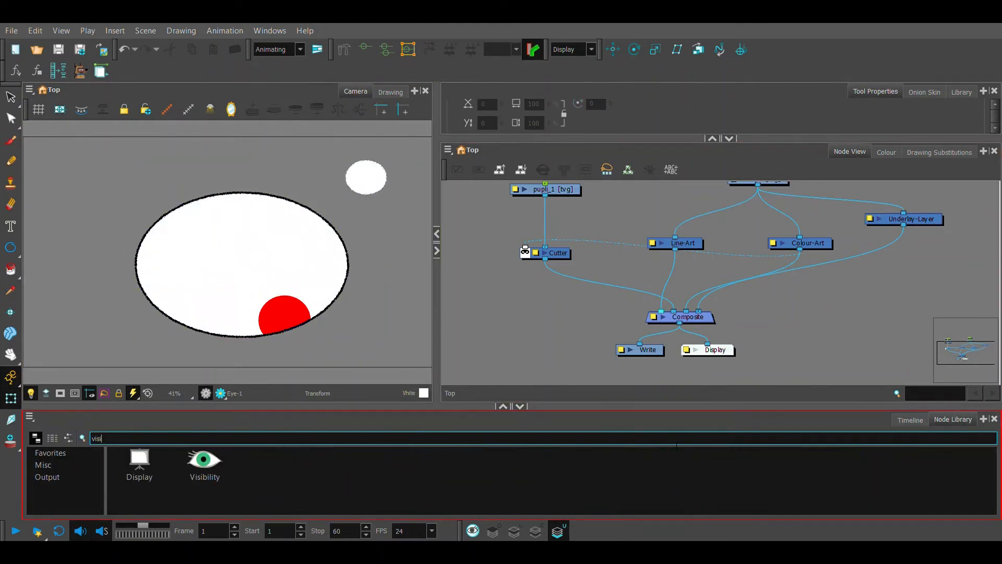
click(204, 463)
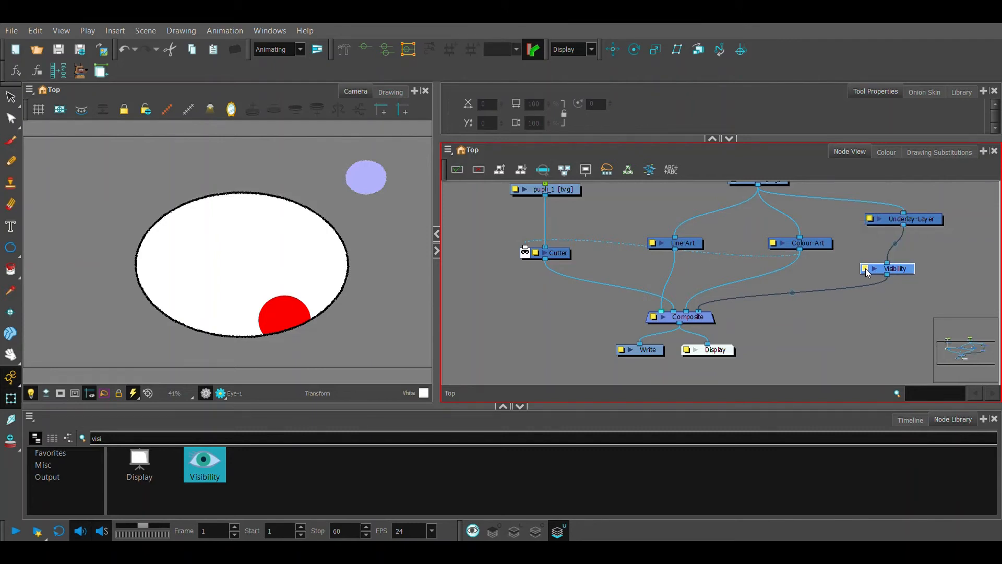
click(531, 304)
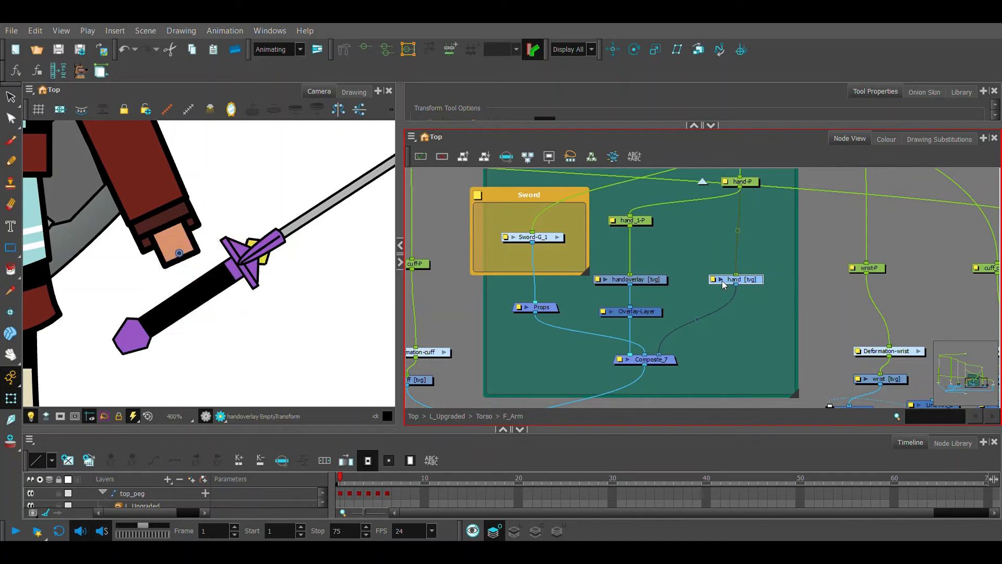
Inside the F_Arm group, select the hand and handoverlay drawing nodes wrapping fingers over the sword grip.
click(735, 280)
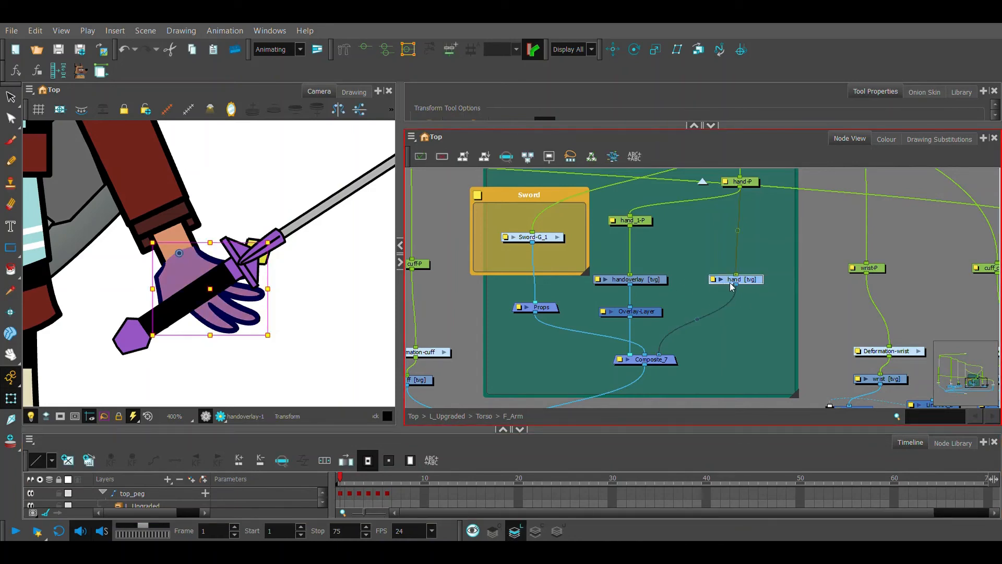
click(629, 280)
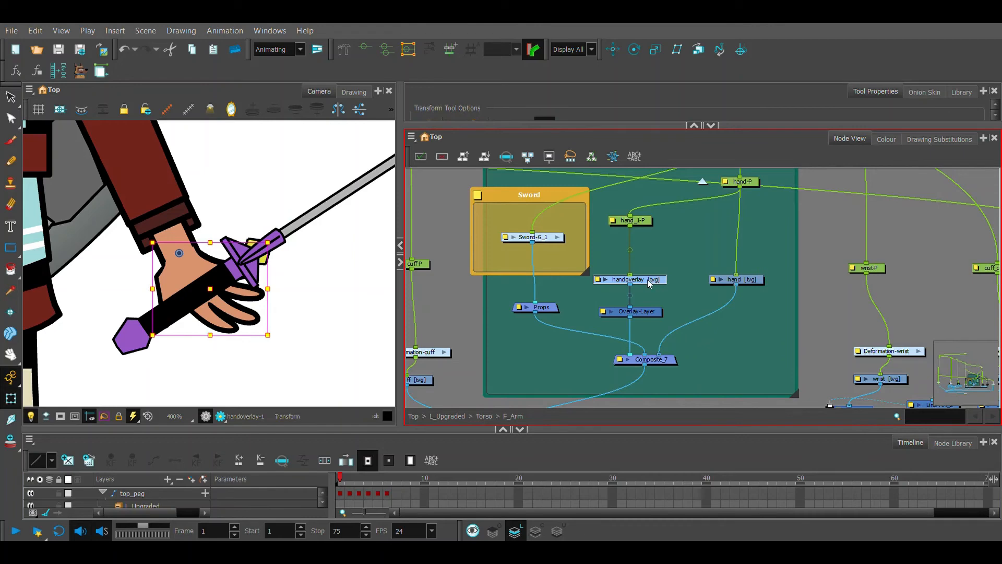
click(630, 312)
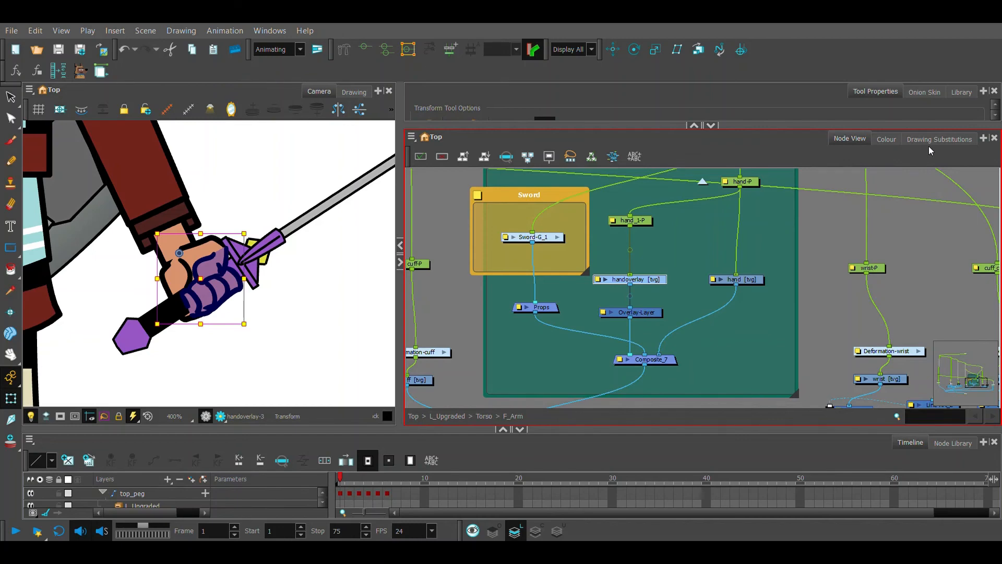
Show the handoverlay's drawing substitutions, swap to open-hand drawing 1, then back to fist drawing 3.
click(939, 139)
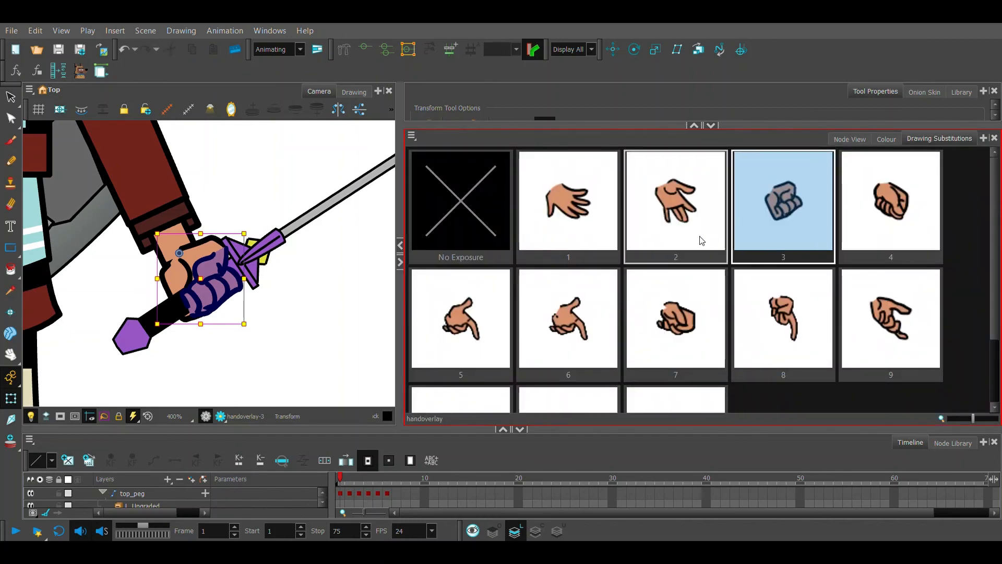
click(567, 204)
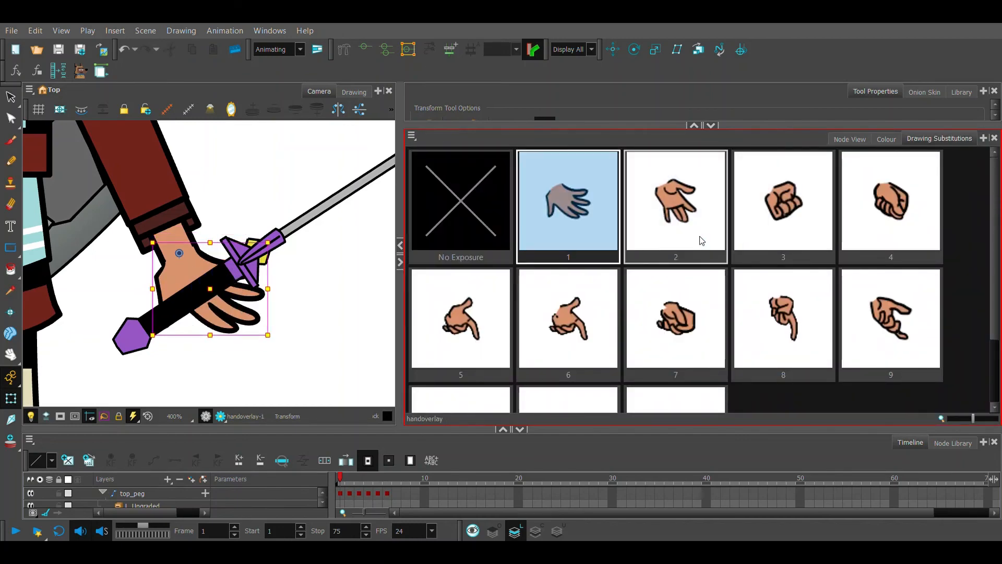
click(783, 206)
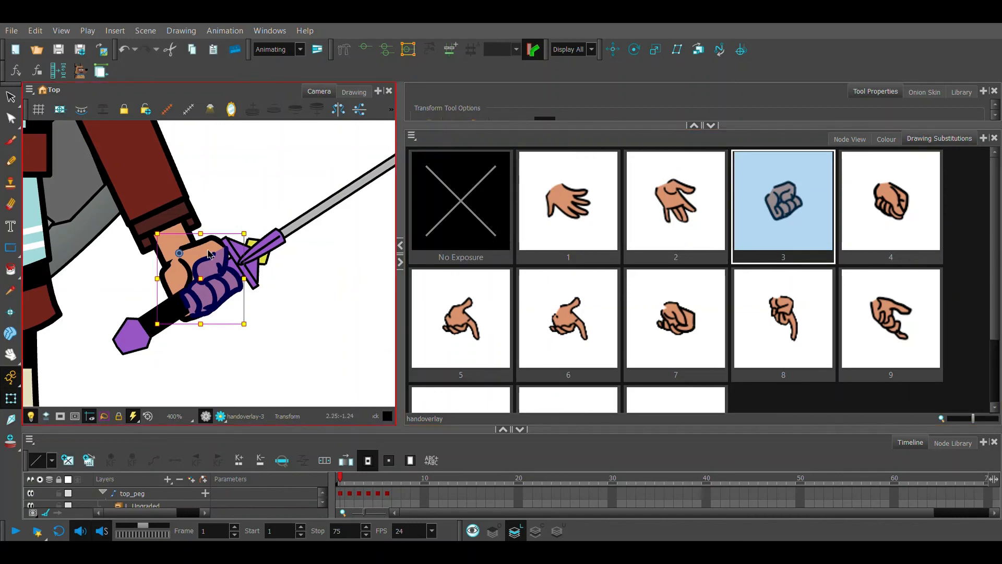